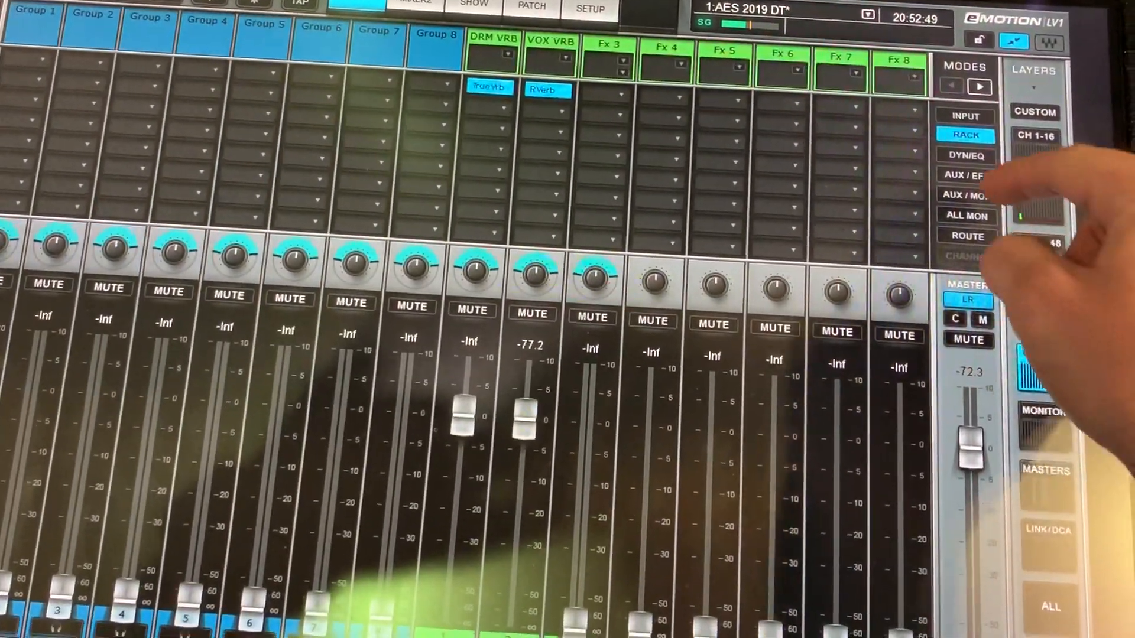
Step: Switch the strips to AUX/MON then ALL MON so all sixteen aux send rows show per channel
left_click(966, 195)
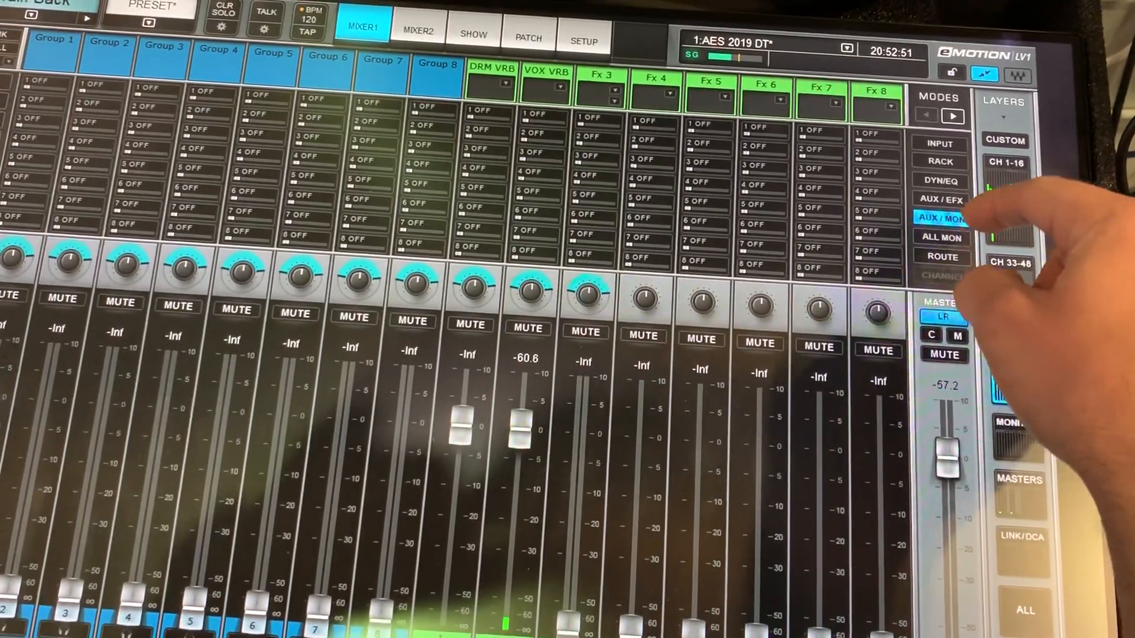
left_click(941, 237)
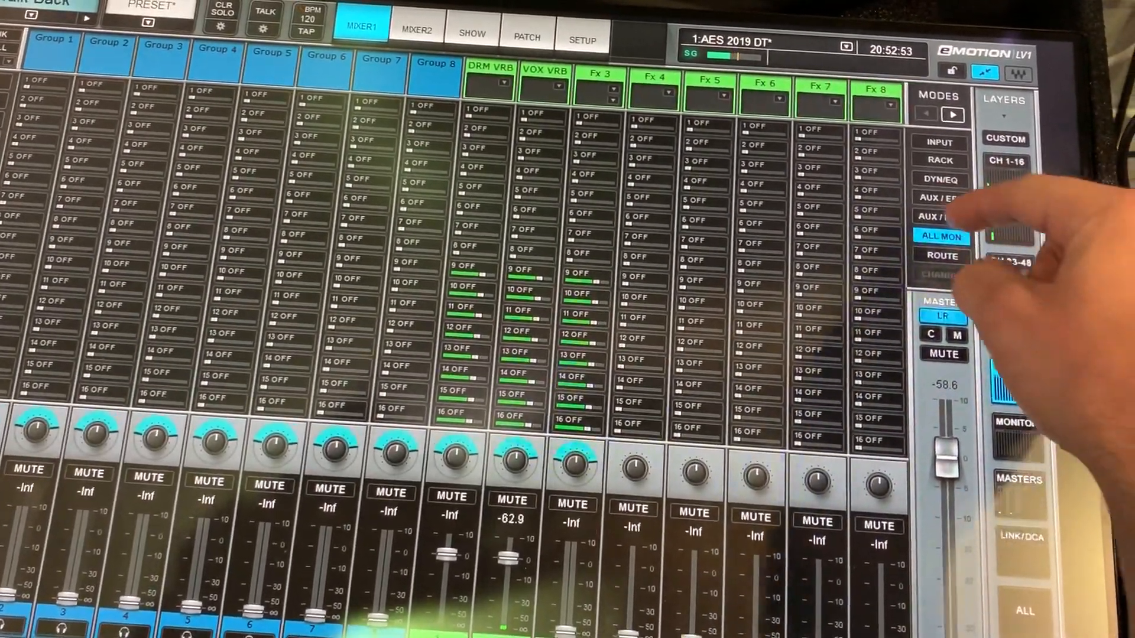